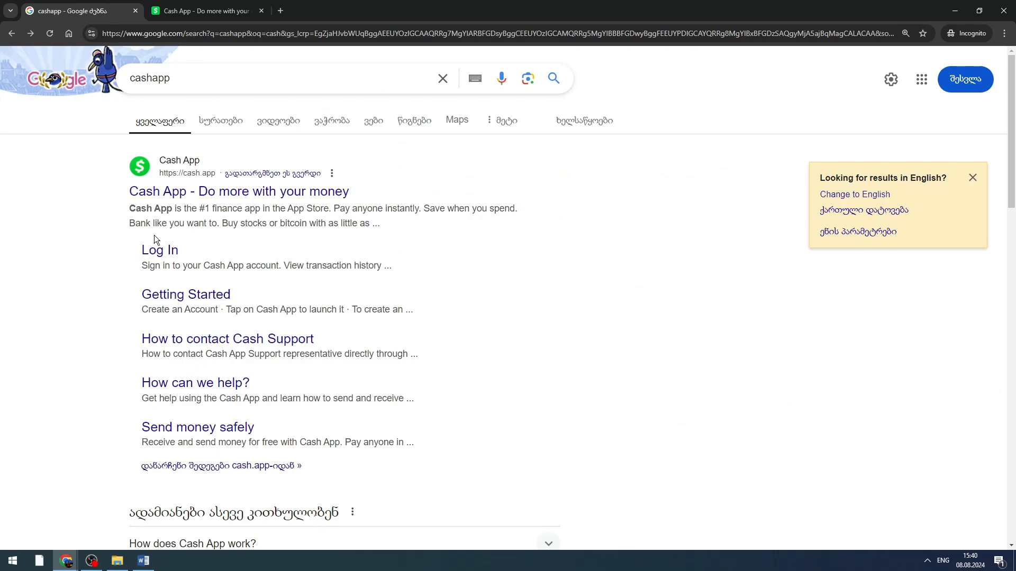
Open the cash.app result from the 'cashapp' Google results in a new tab
left_click(135, 86)
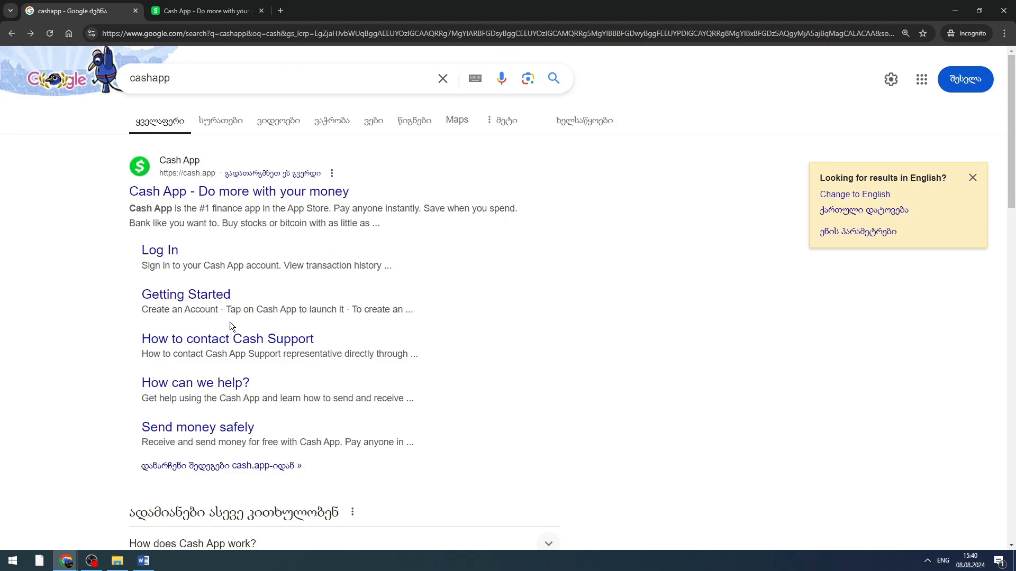
mouse_move(186, 294)
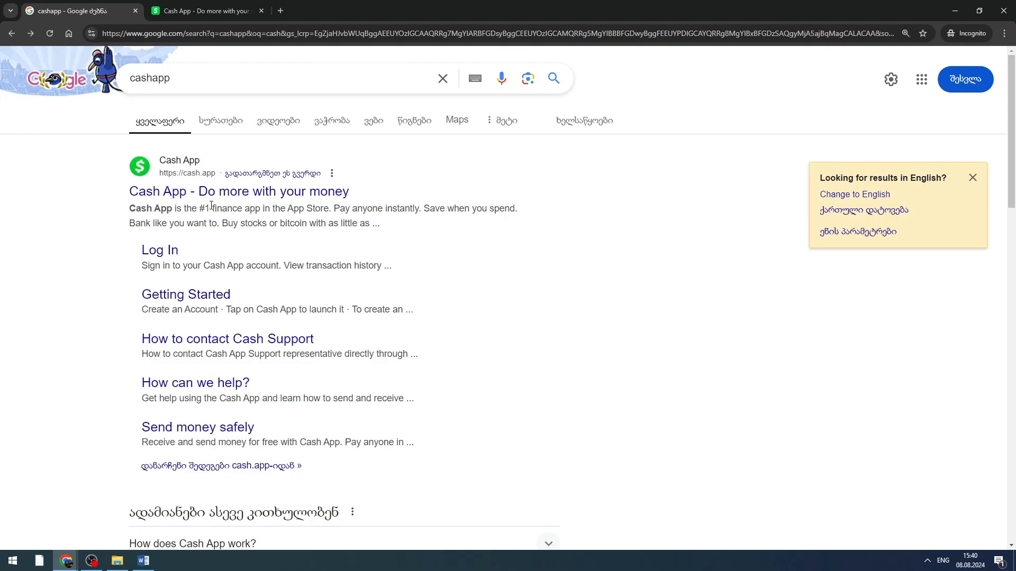
mouse_move(193, 169)
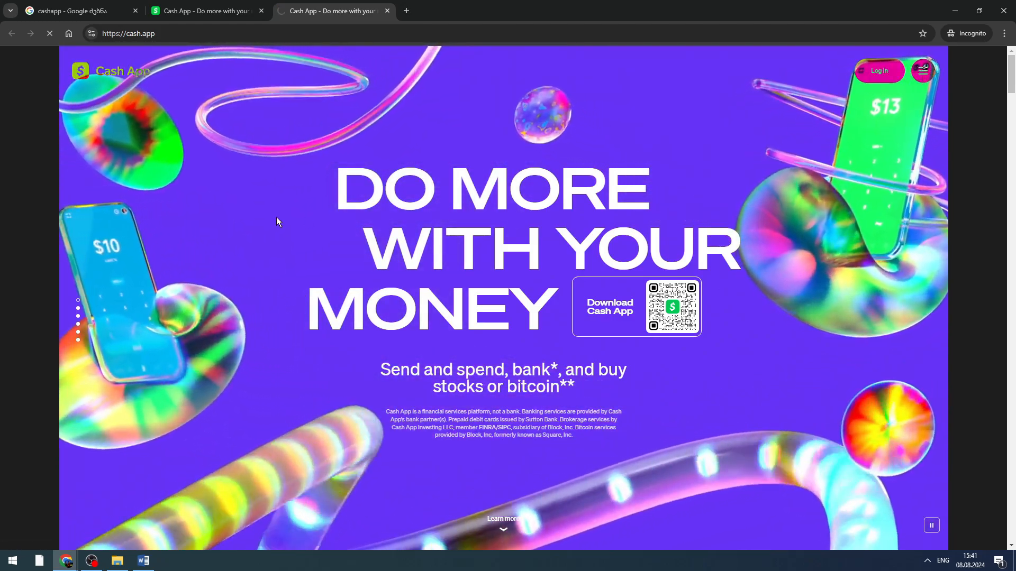
Start Cash App sign-in with the email option and submit the email address
left_click(879, 70)
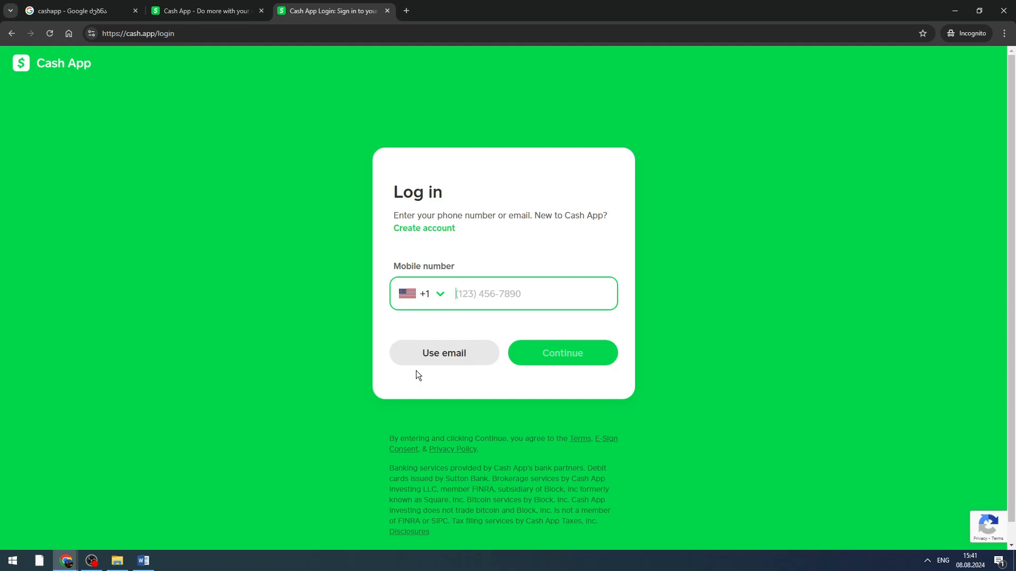
mouse_move(444, 353)
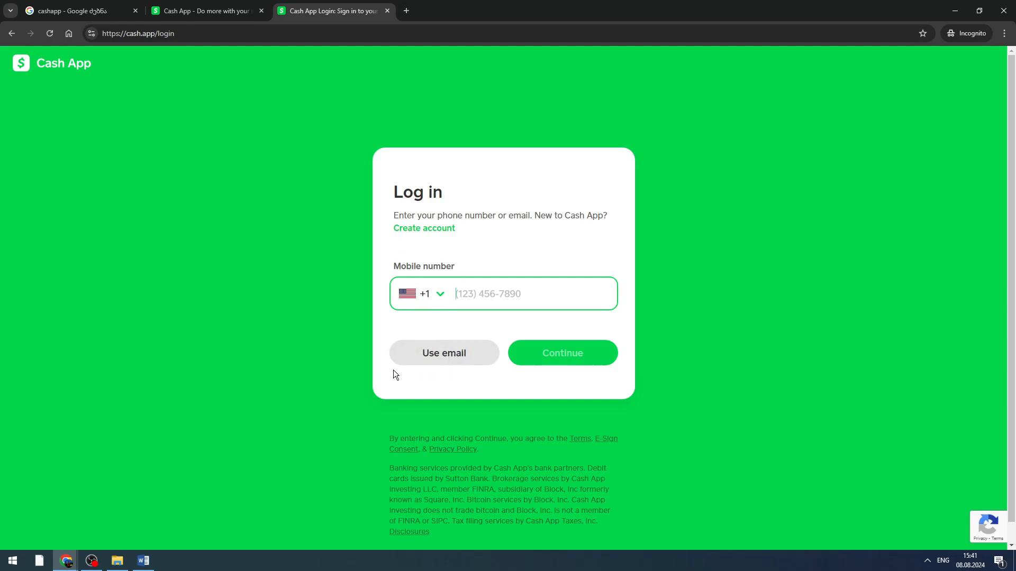
left_click(444, 353)
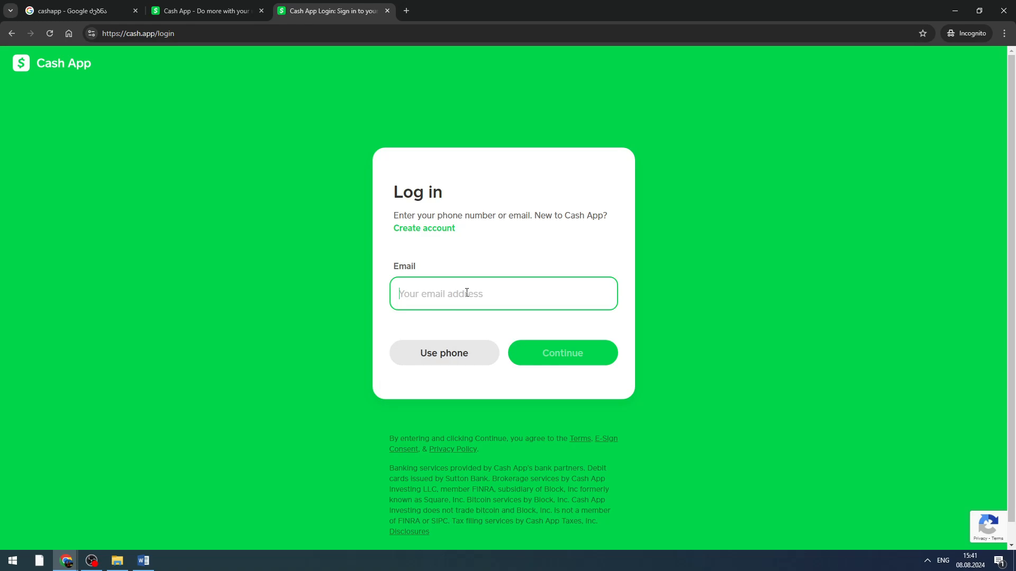
left_click(561, 352)
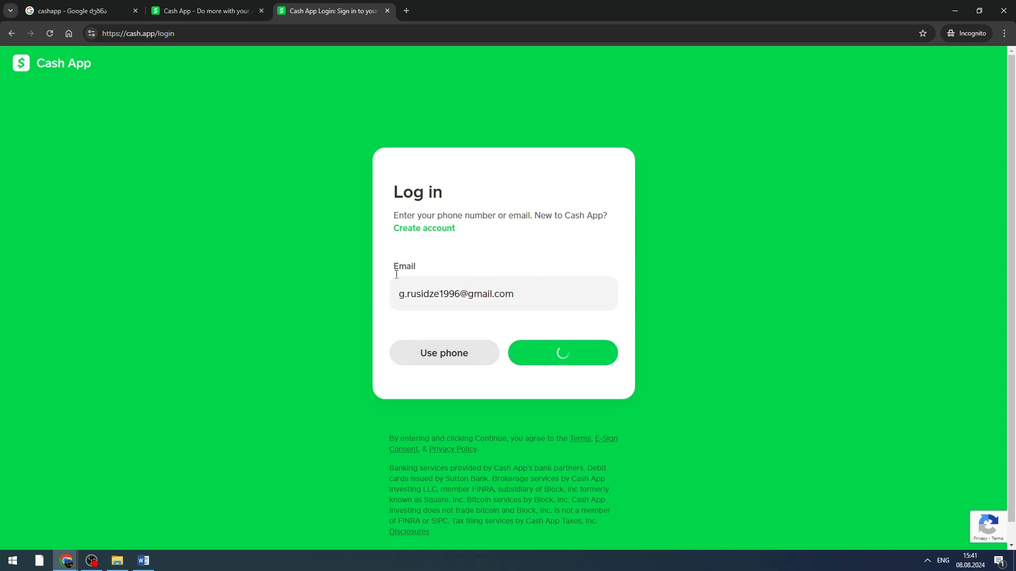
left_click(561, 353)
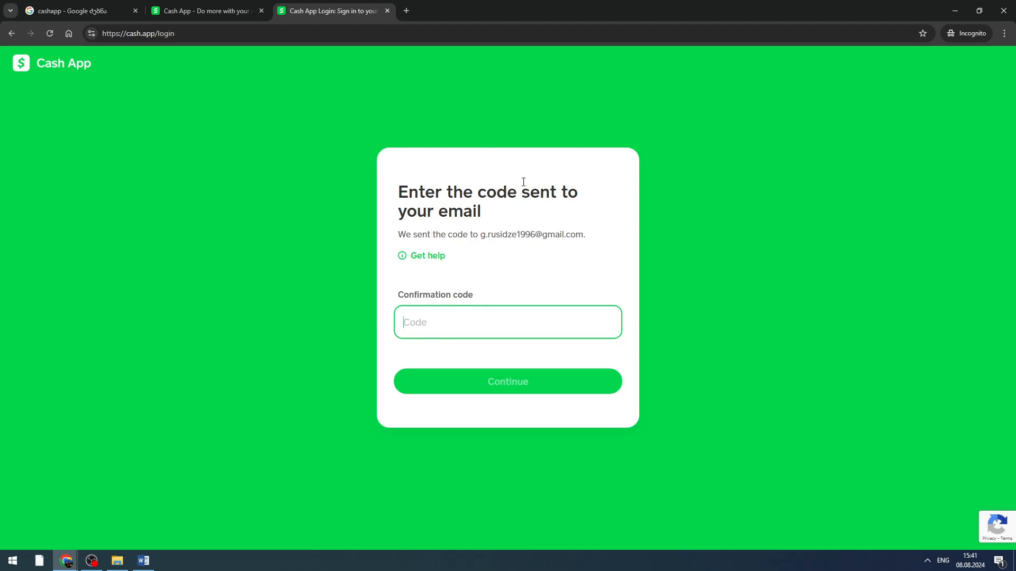
Enter and submit the emailed confirmation code to reach the Cash PIN prompt
left_click(507, 322)
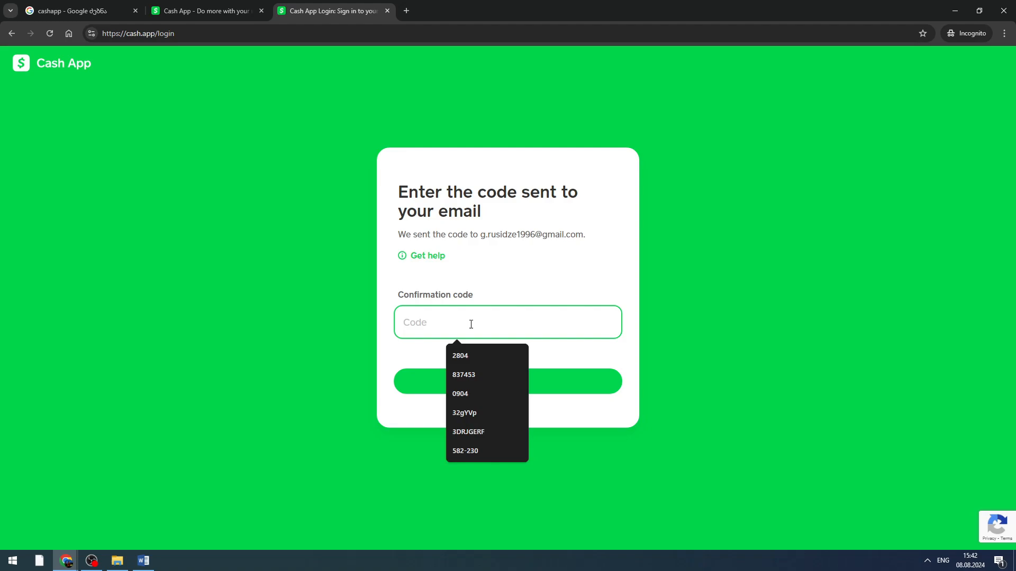
type("6")
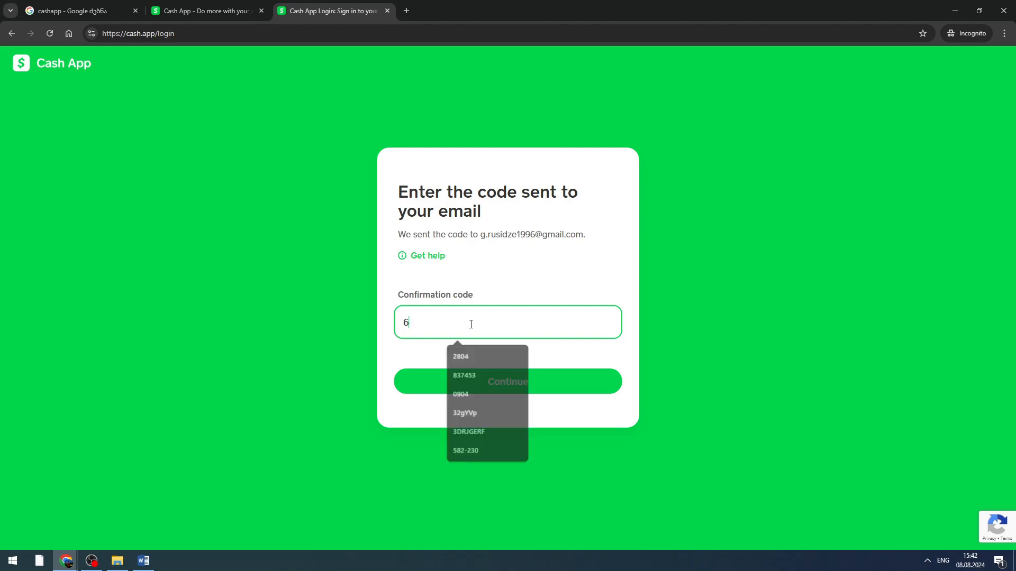
type("22-7")
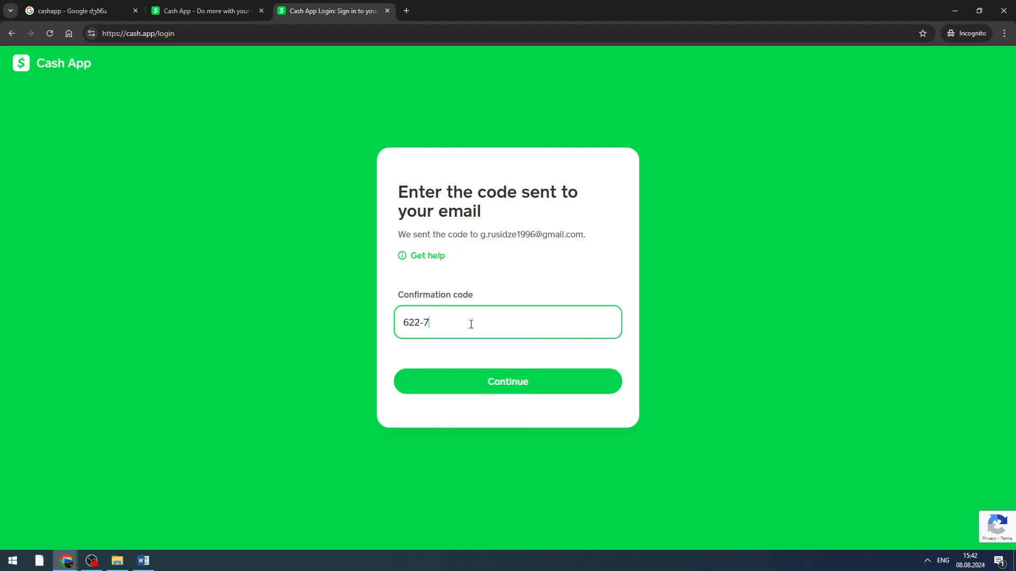
left_click(507, 381)
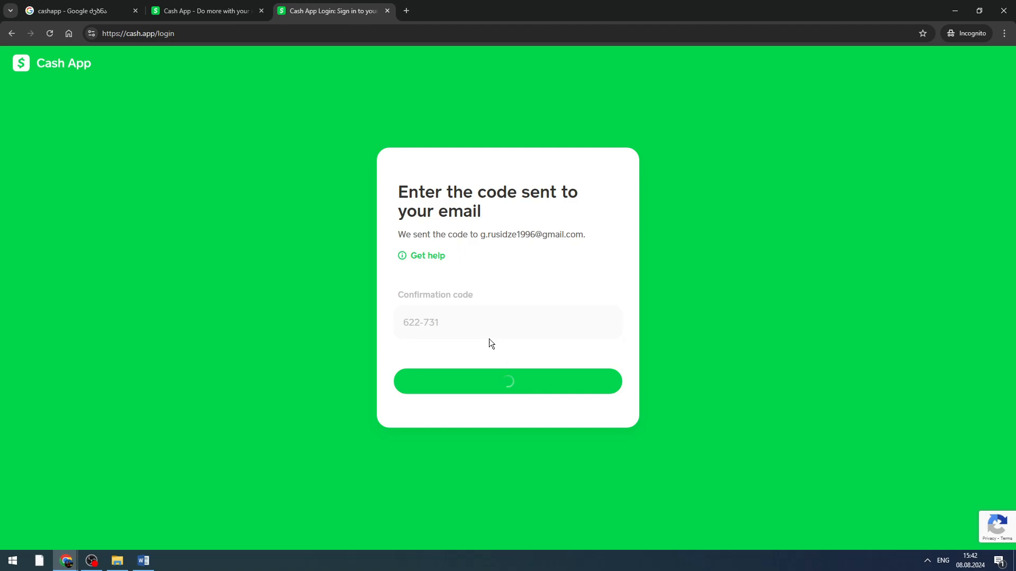
mouse_move(735, 180)
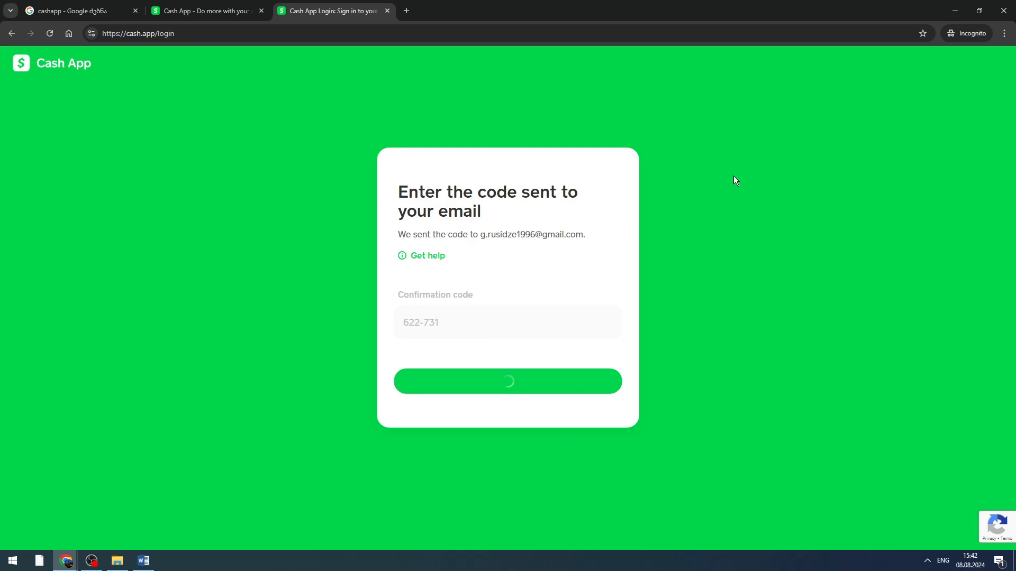
left_click(507, 381)
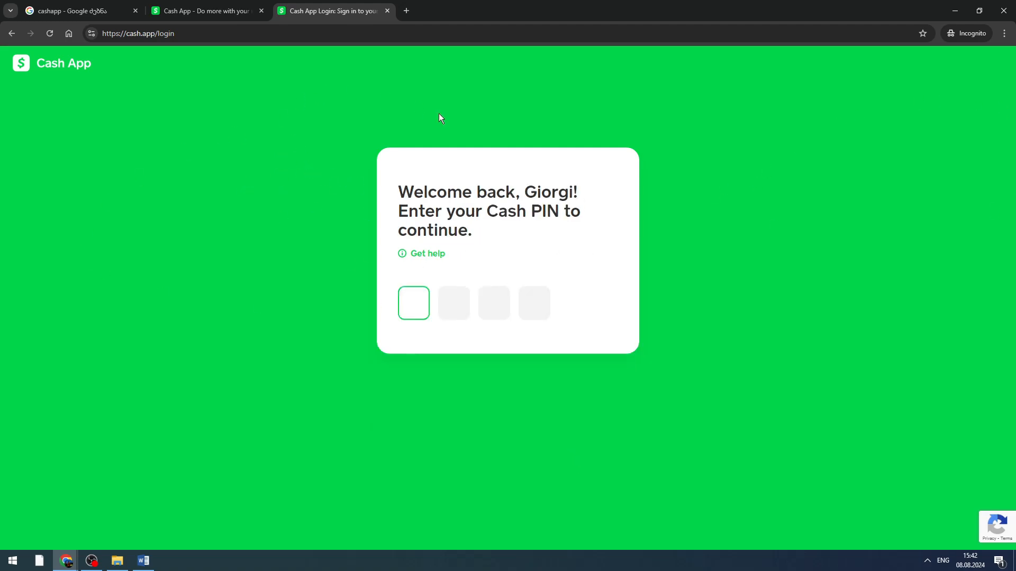
mouse_move(1, 138)
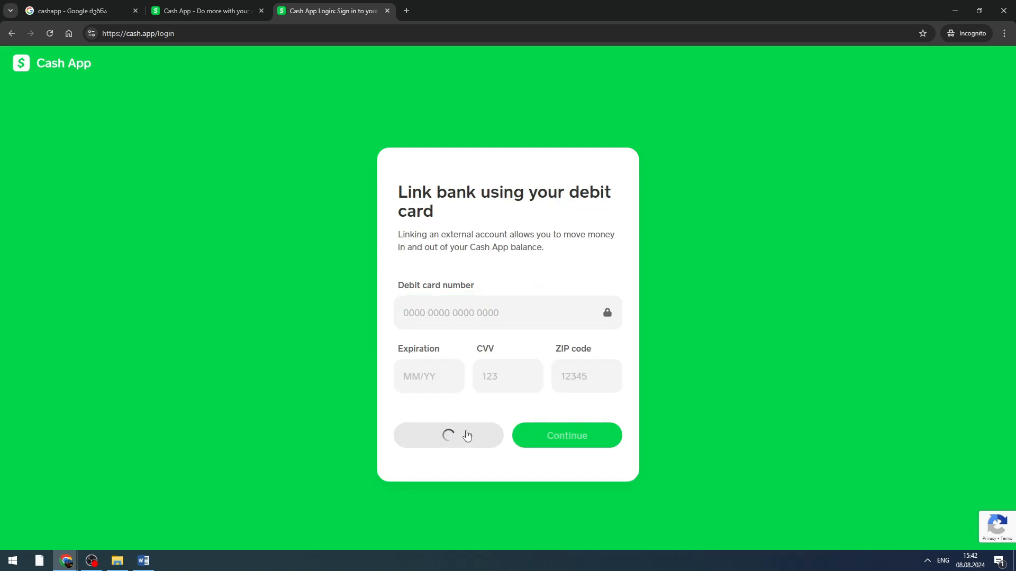
Skip the 'Link bank using your debit card' prompt to reach the dashboard
left_click(447, 435)
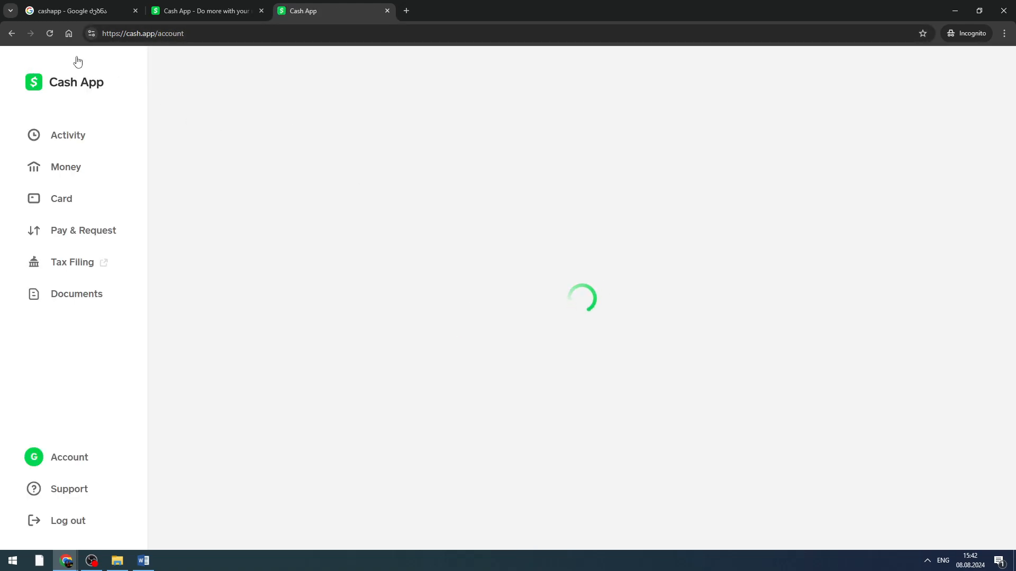
View the Activity, Money and Card sections, ending on Pay & Request
left_click(67, 135)
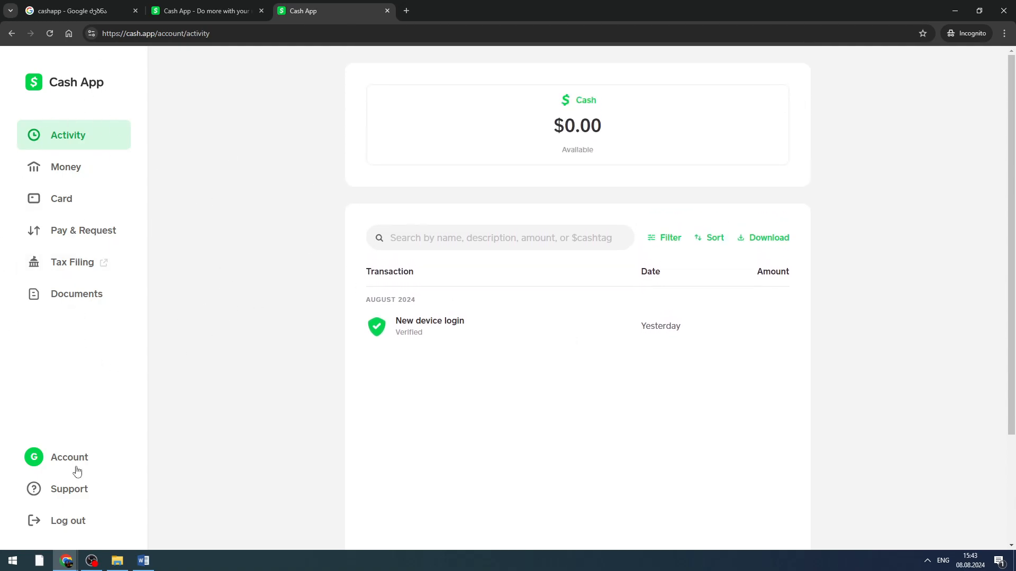
mouse_move(61, 199)
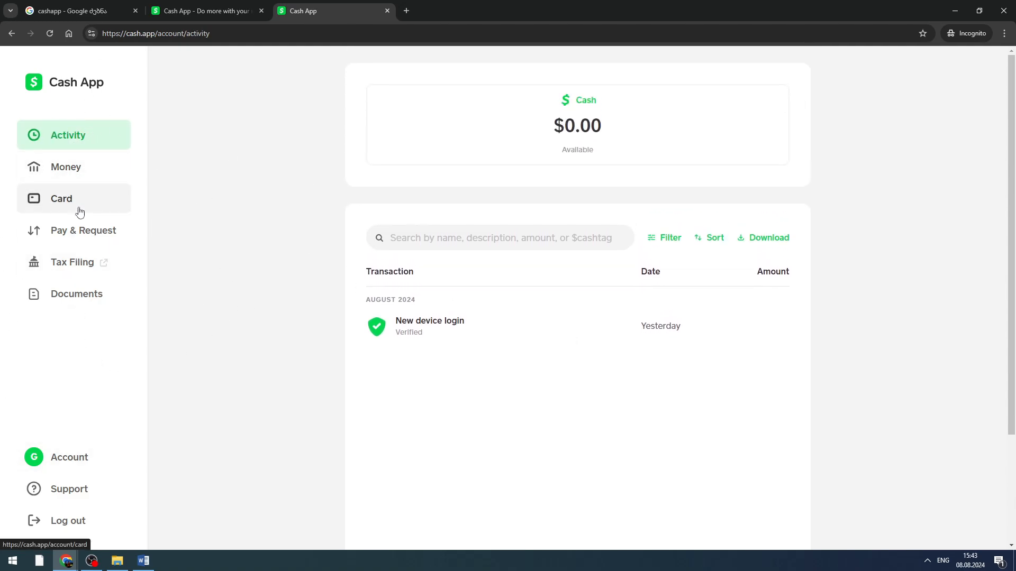
left_click(64, 166)
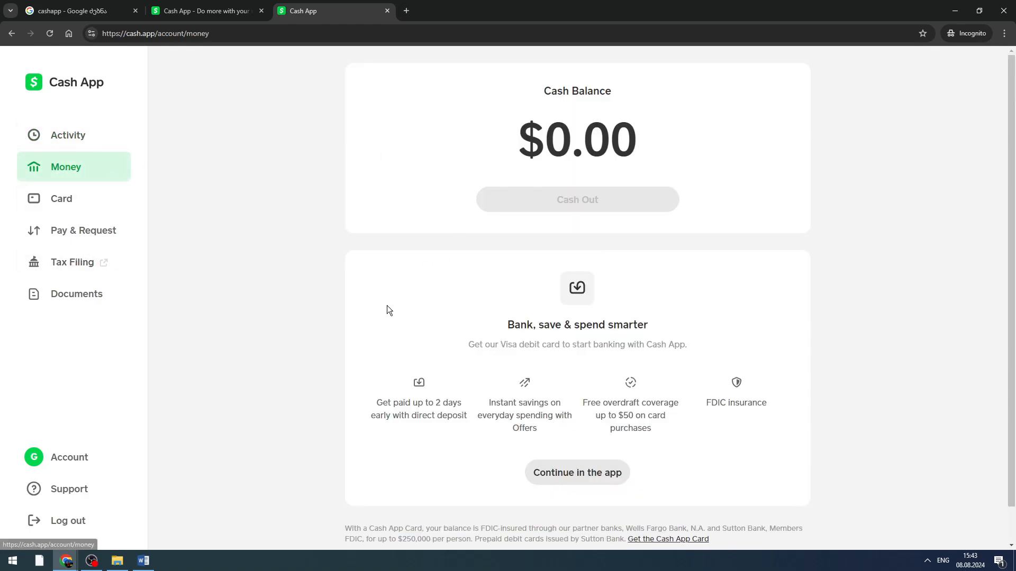
mouse_move(70, 332)
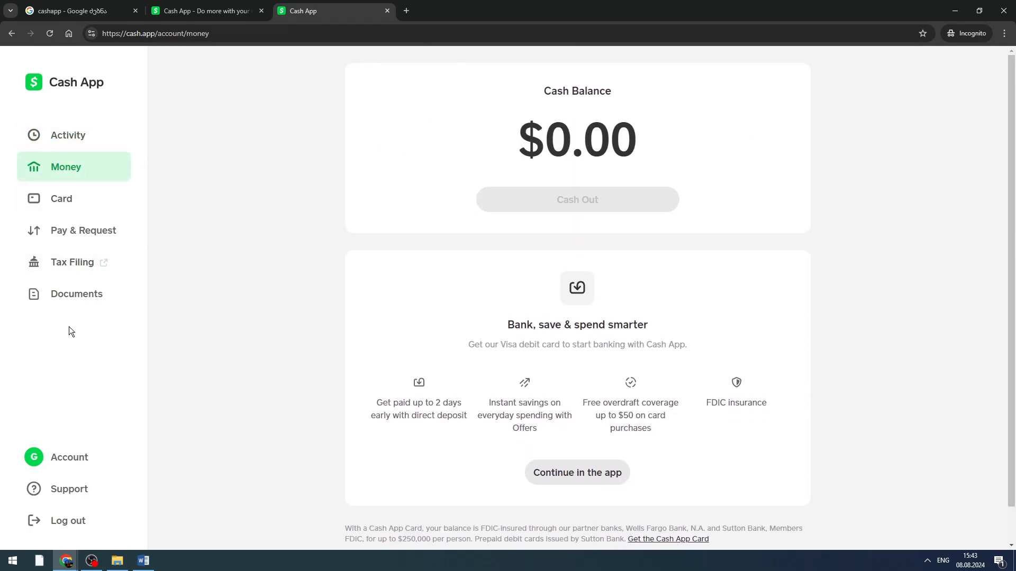
left_click(62, 199)
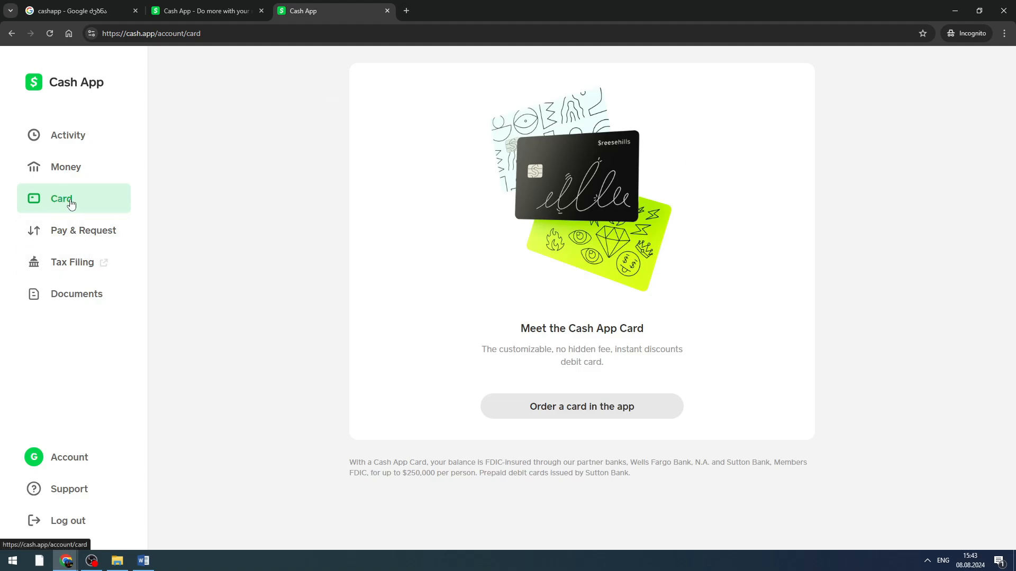
left_click(83, 230)
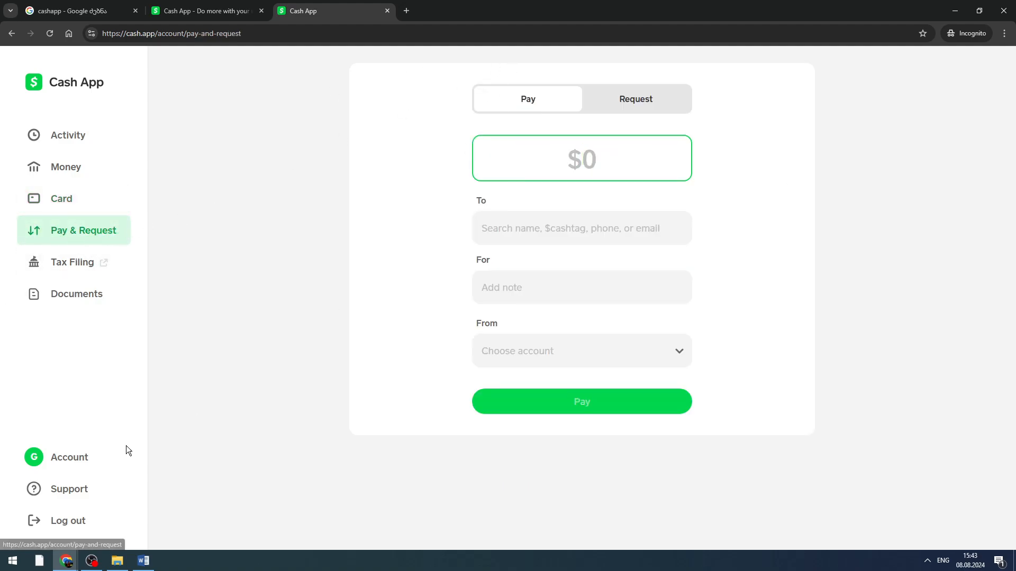
mouse_move(75, 294)
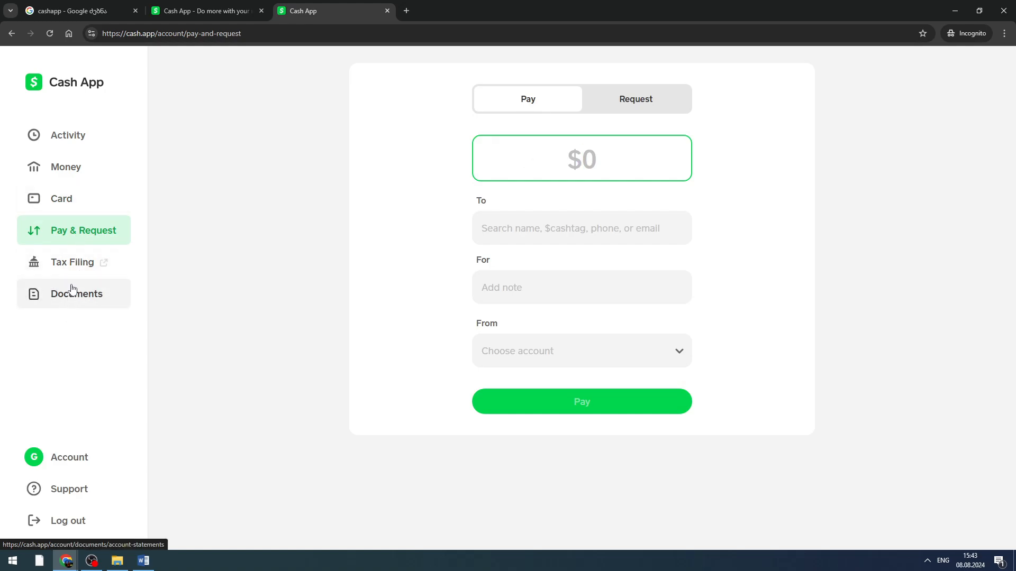
mouse_move(183, 119)
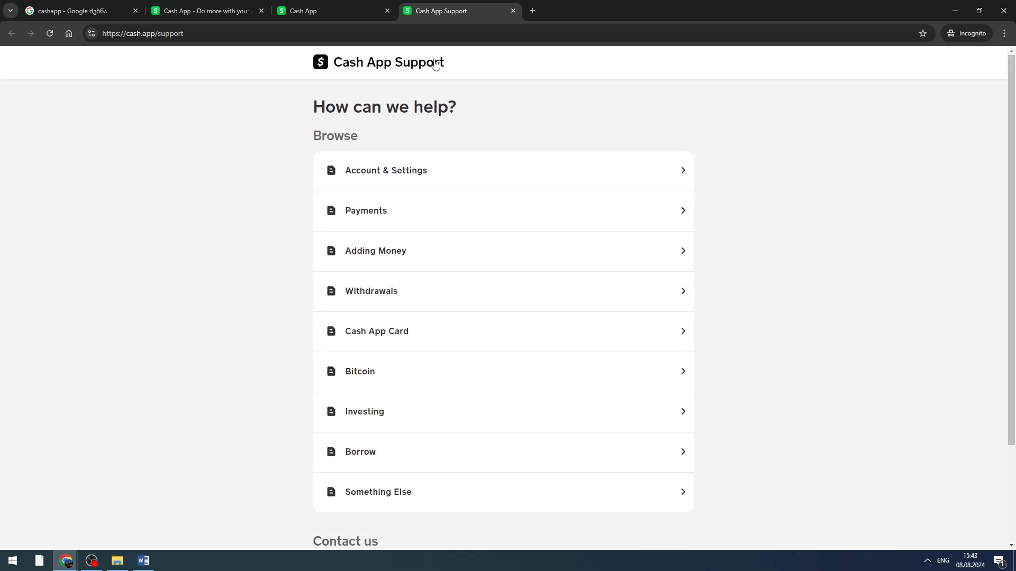
Scroll the Support page down to Contact us and back to the Browse topics
scroll("down", 3)
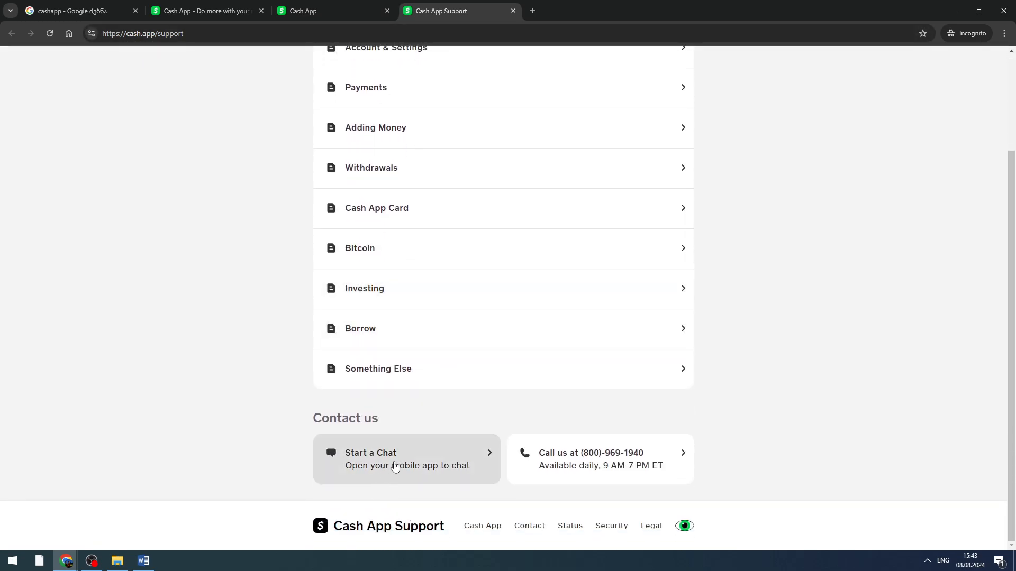
mouse_move(550, 464)
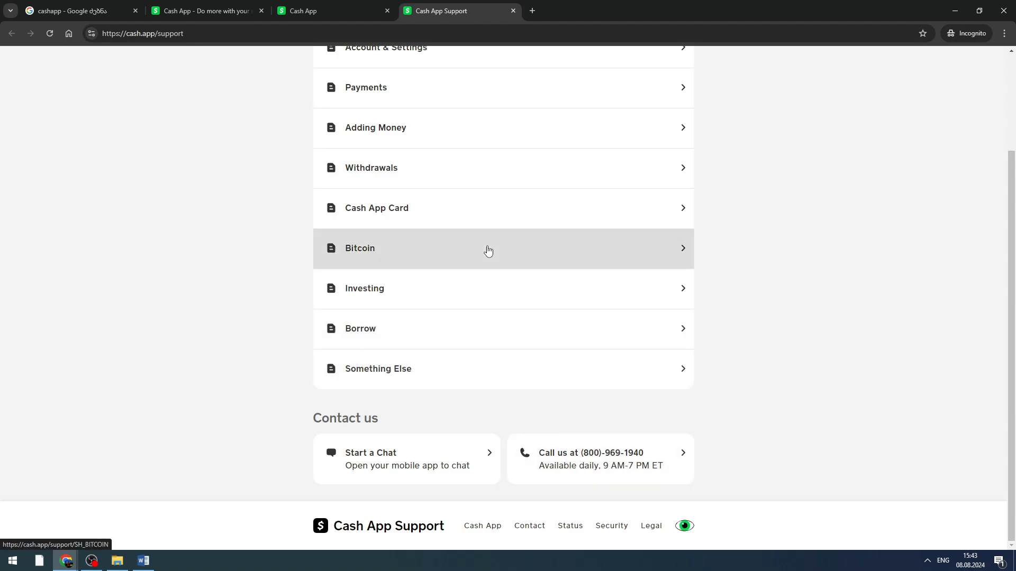
scroll("up", 3)
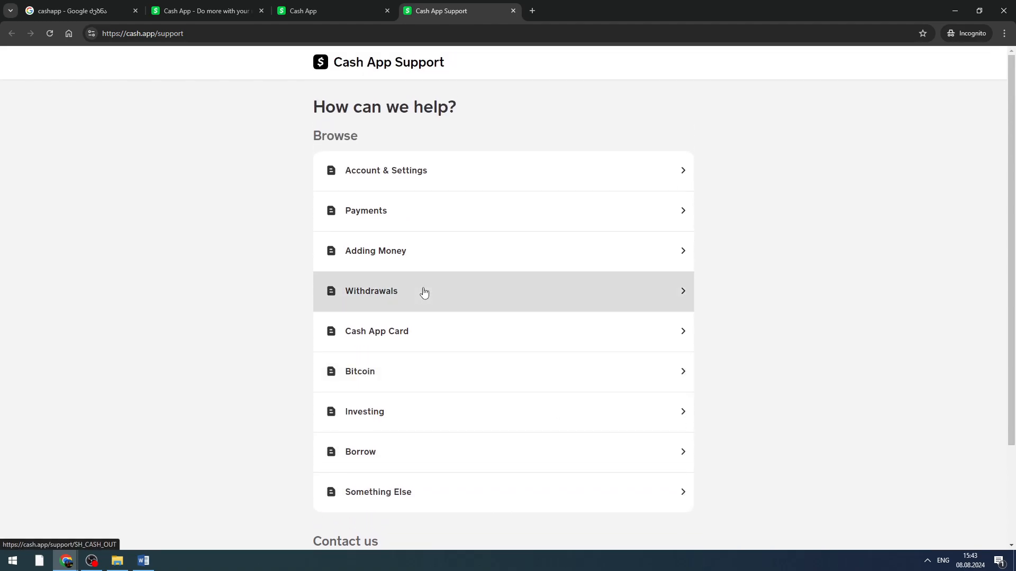
mouse_move(128, 536)
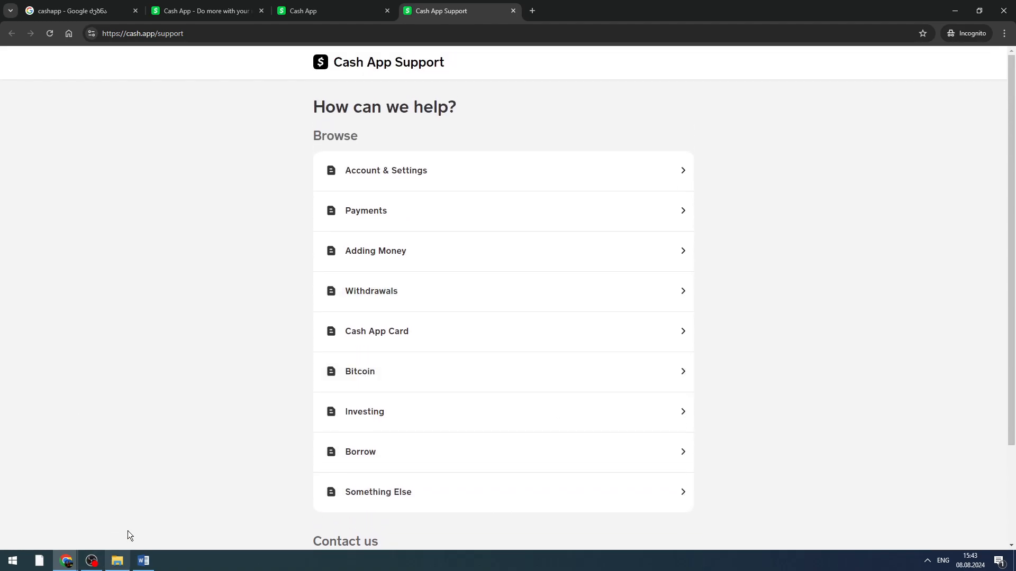